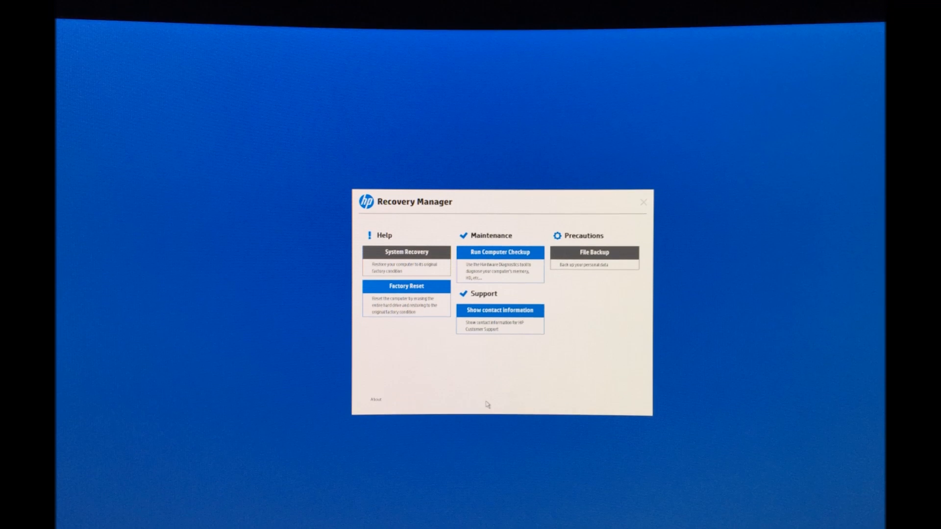
Step: Start Factory Reset and confirm the data wipe so the Windows partition begins reformatting
left_click(407, 286)
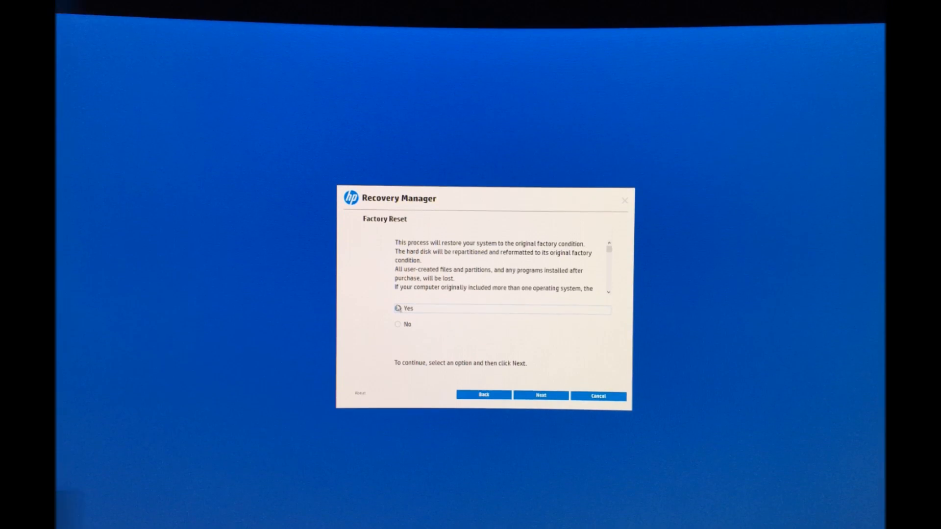
left_click(539, 395)
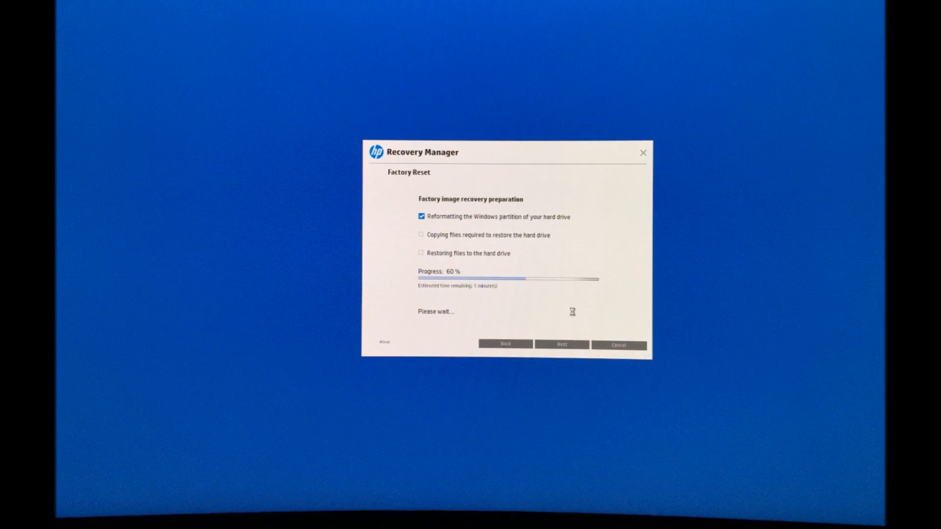